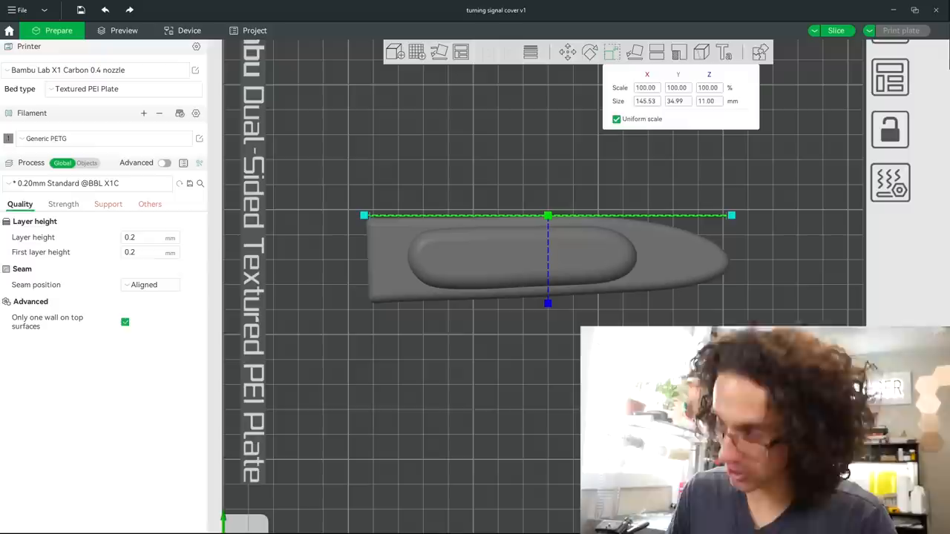
Step: Close the Scale tool, keeping the cover at 145.53 x 34.99 x 11 mm
{"action": "left_click", "coordinate": [612, 52]}
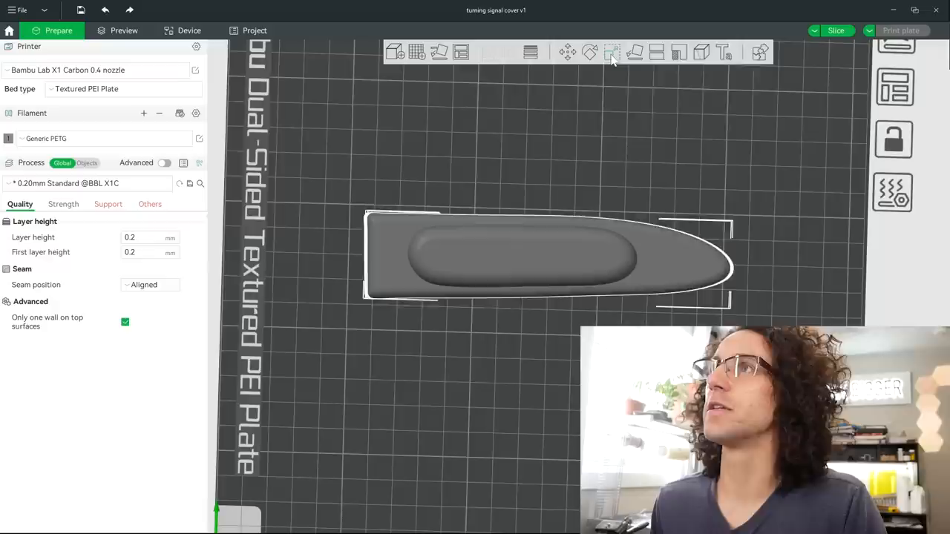
Step: Slice the plate to preview the cover, estimated at 40m33s and 15.5 g PETG
{"action": "left_click", "coordinate": [123, 30]}
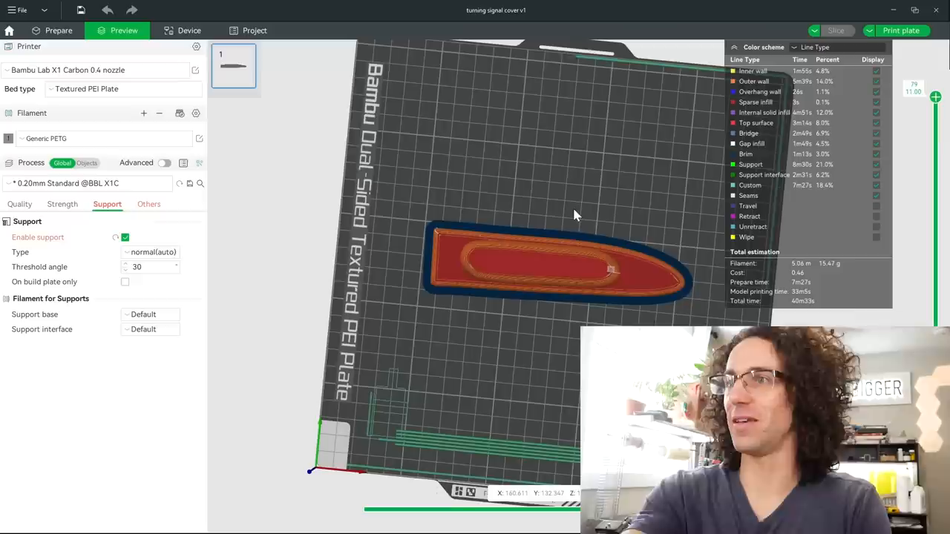